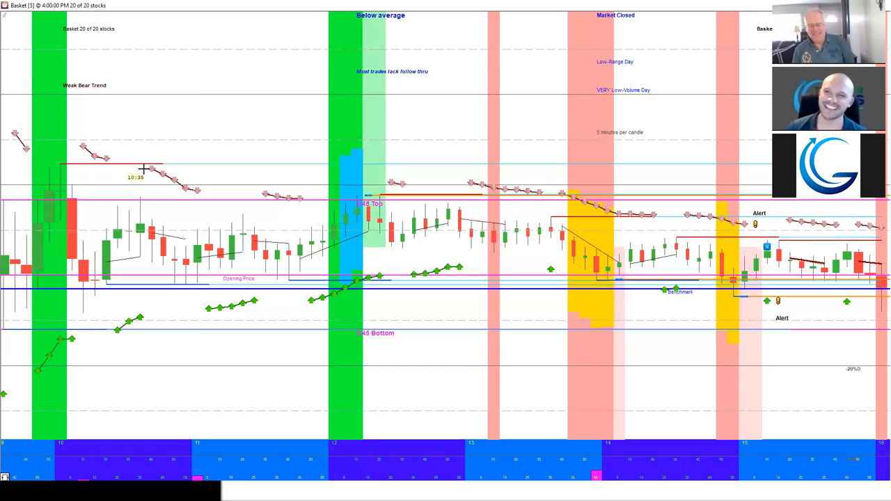
mouse_move(212, 202)
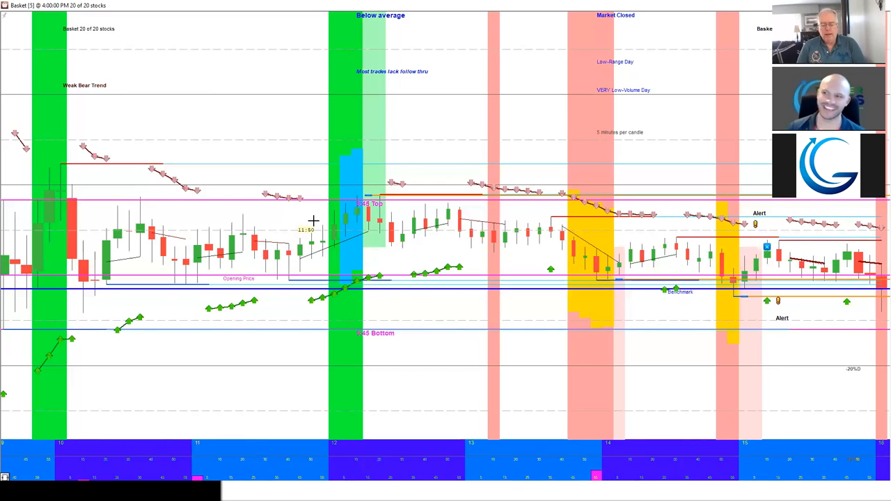
mouse_move(488, 259)
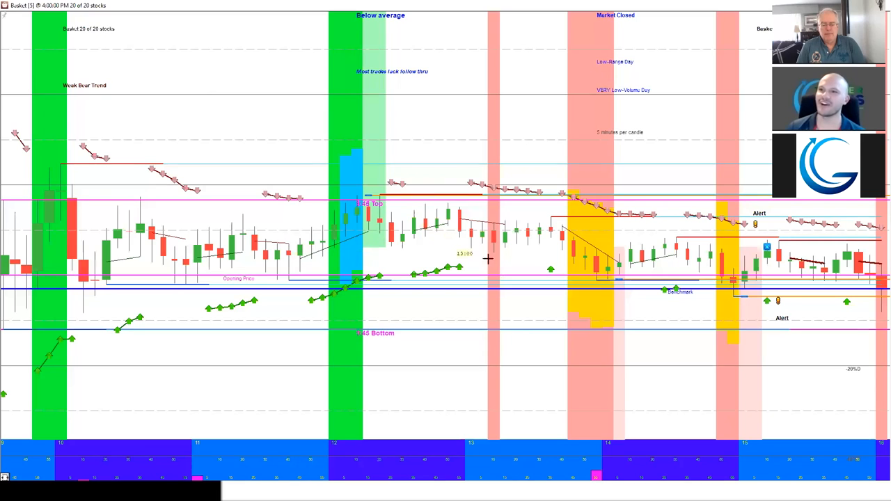
mouse_move(618, 233)
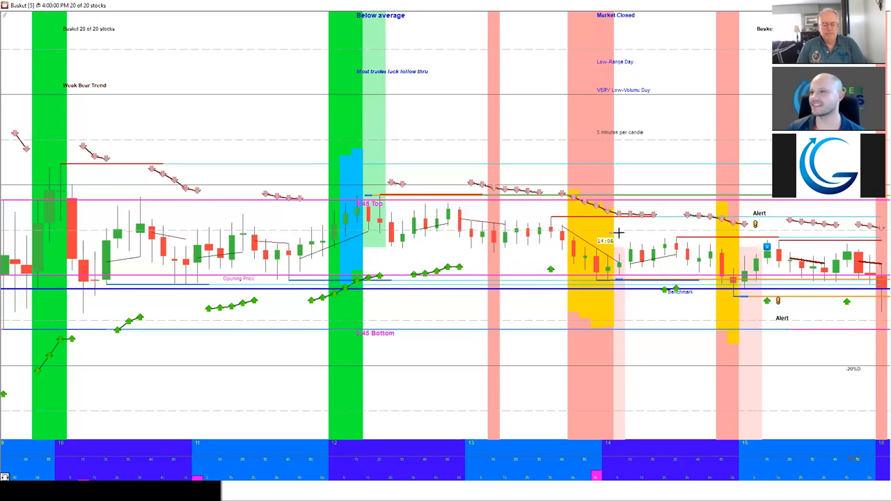
mouse_move(656, 245)
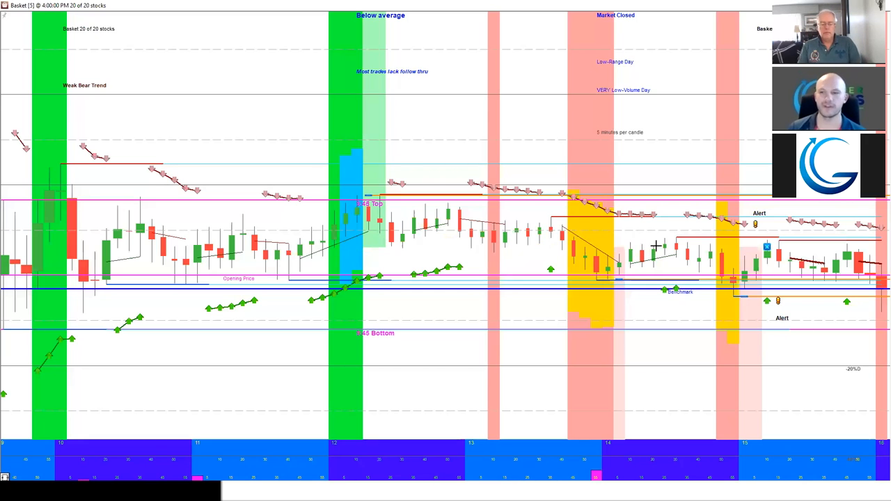
mouse_move(577, 237)
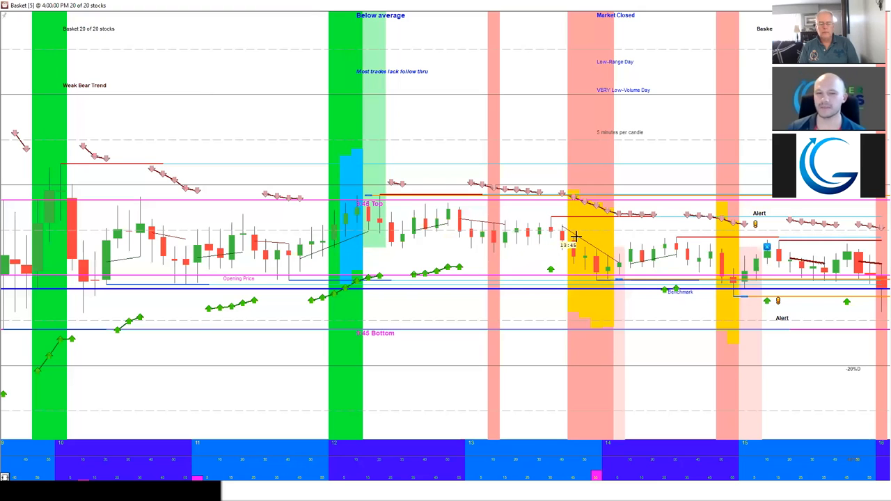
mouse_move(607, 221)
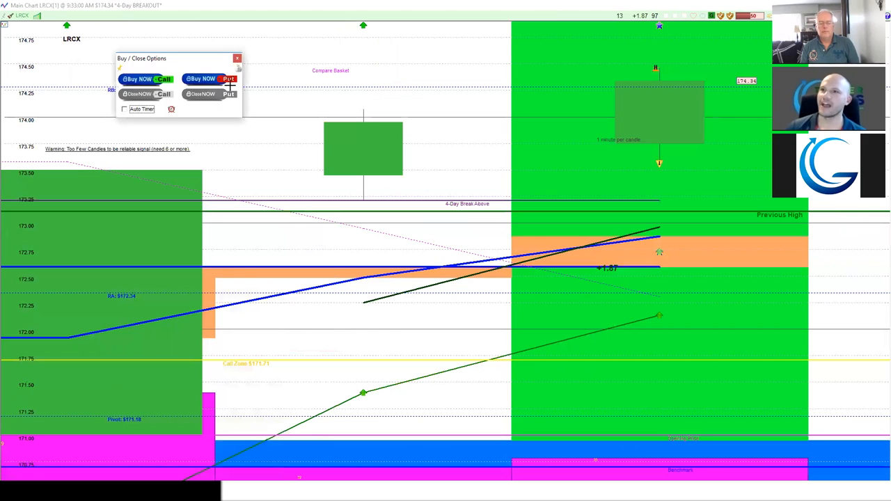
mouse_move(460, 89)
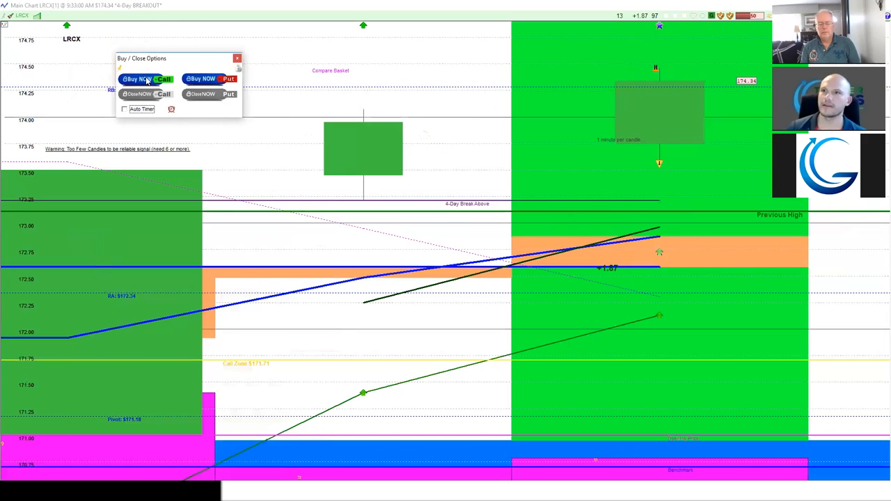
mouse_move(147, 78)
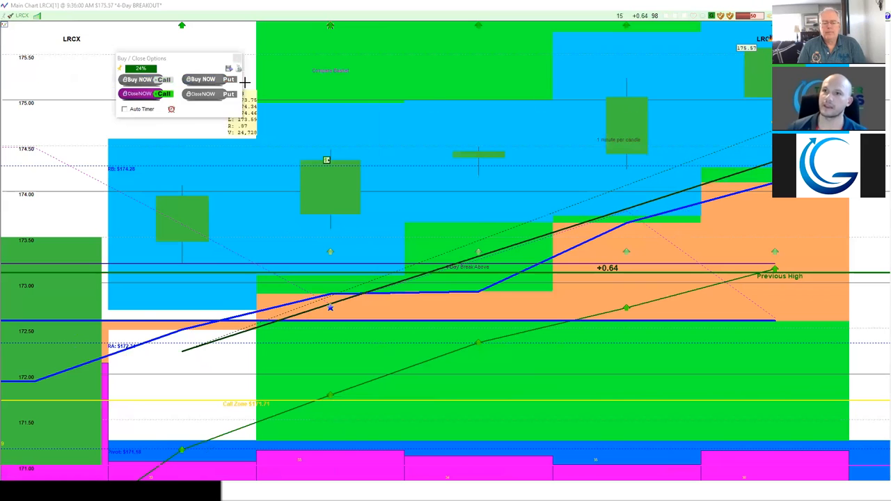
Advance the LRCX replay one more bar as price climbs and the open call shows -1.91
left_click(137, 94)
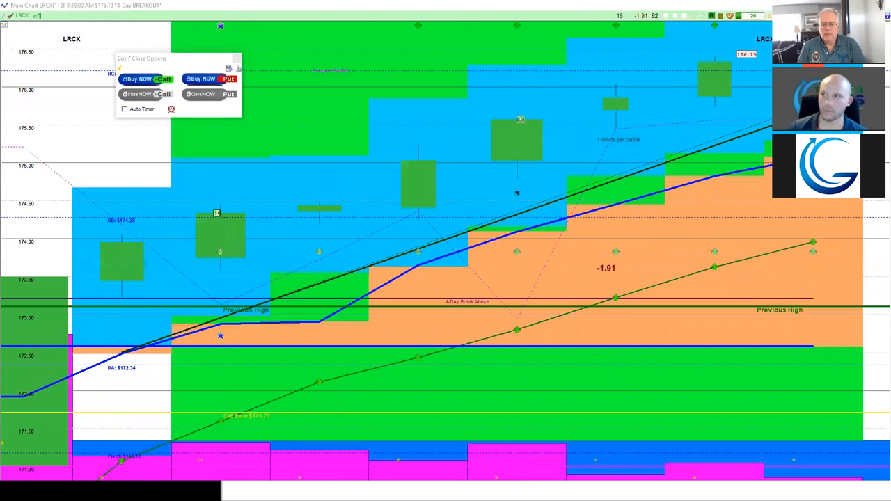
mouse_move(373, 72)
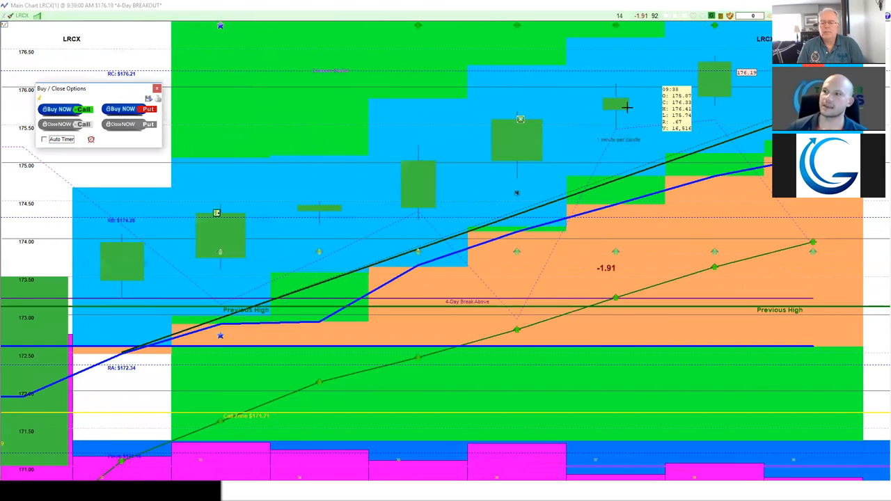
mouse_move(494, 142)
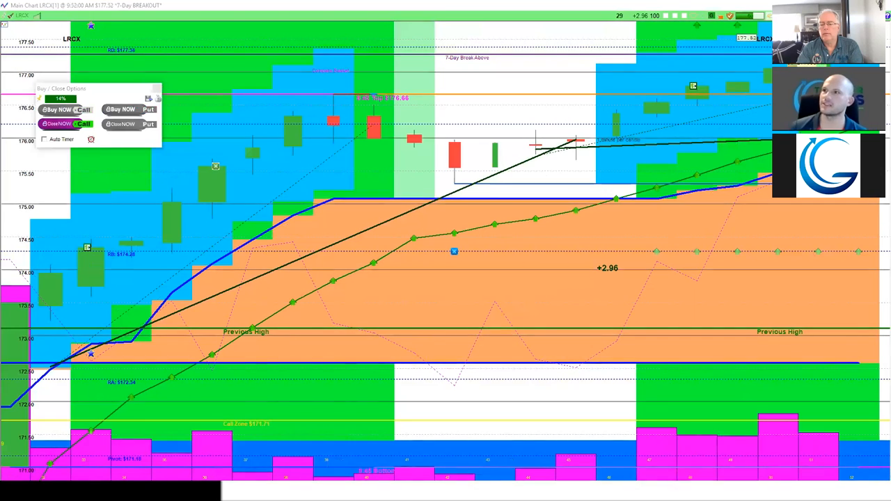
mouse_move(527, 49)
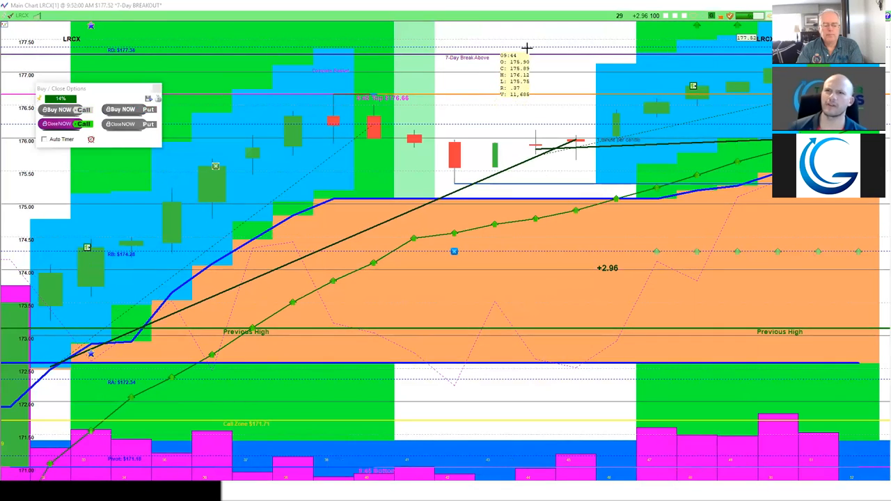